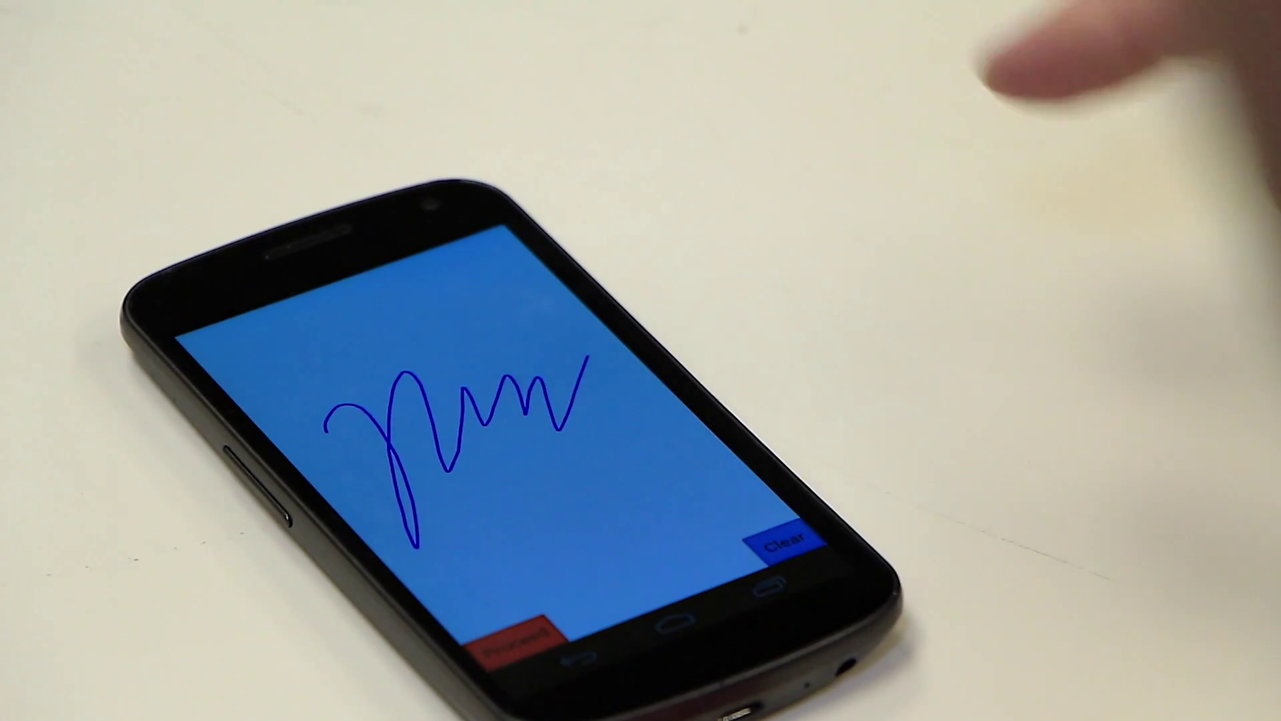
Step: Clear the handwritten signature, leaving the blue signing area blank
{"action": "left_click", "coordinate": [784, 552]}
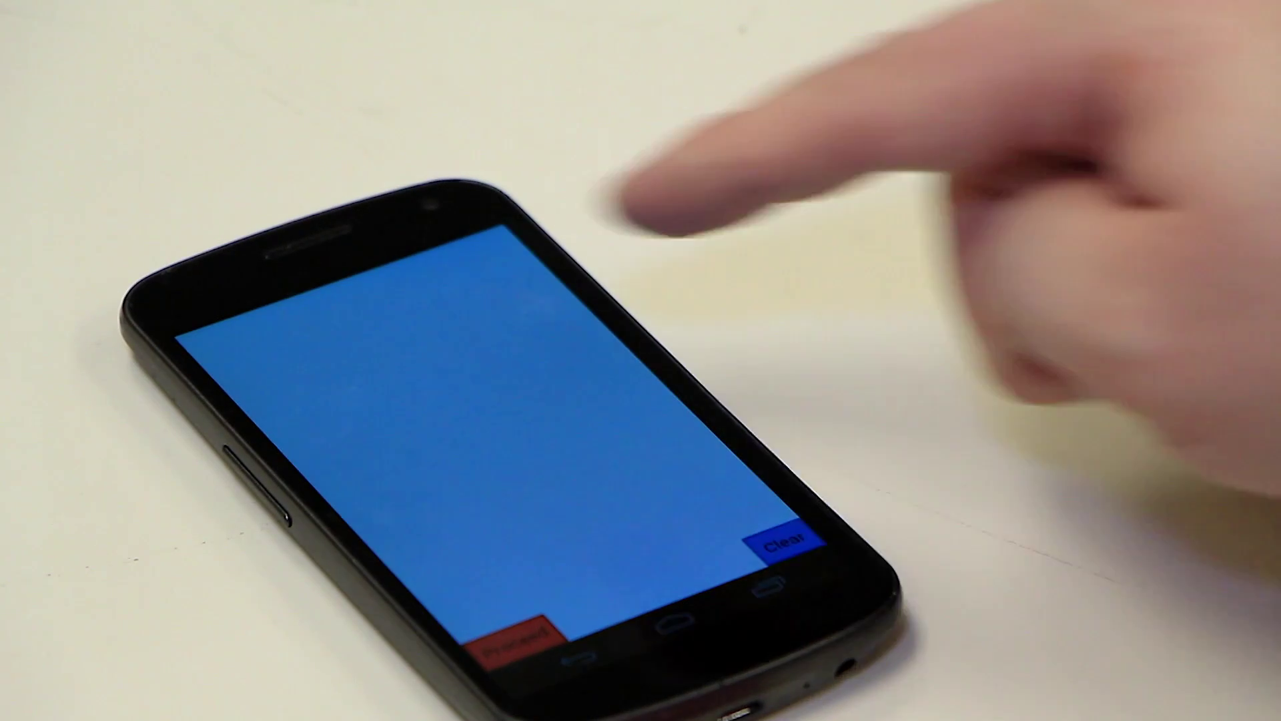